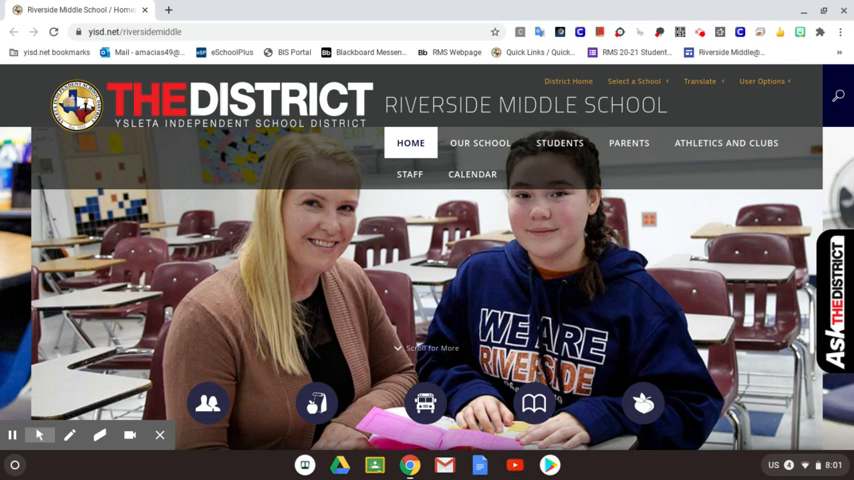
{"action": "mouse_move", "coordinate": [770, 340]}
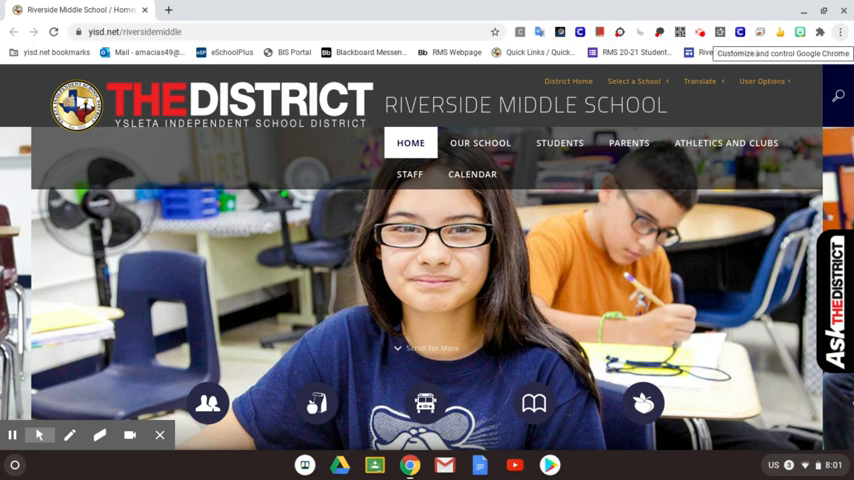
Step: Reach the About Chrome page through the browser's main menu to view version details
{"action": "left_click", "coordinate": [840, 30]}
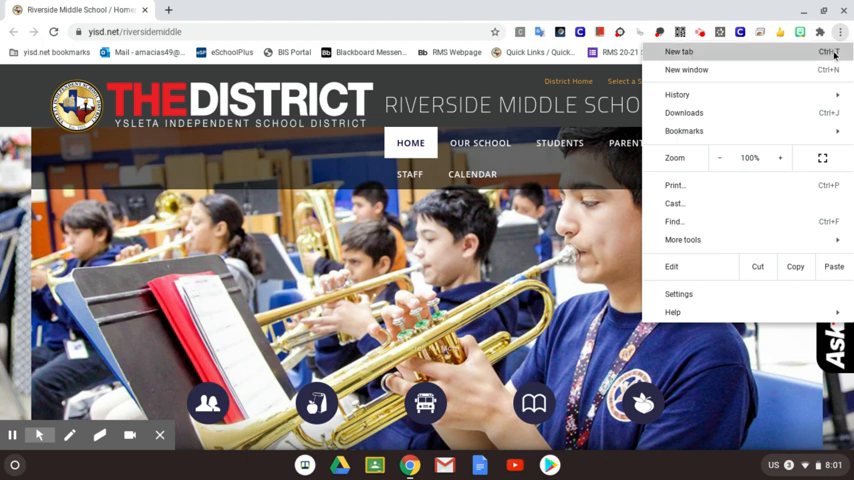
{"action": "mouse_move", "coordinate": [756, 266]}
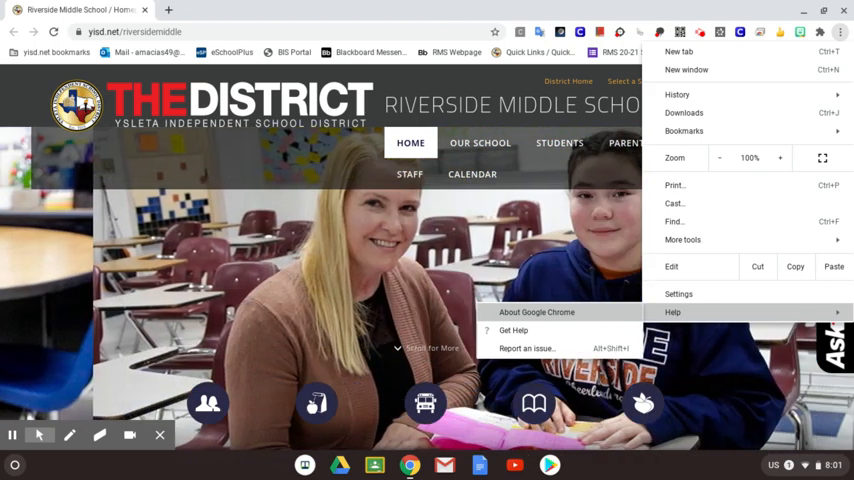
{"action": "left_click", "coordinate": [536, 312]}
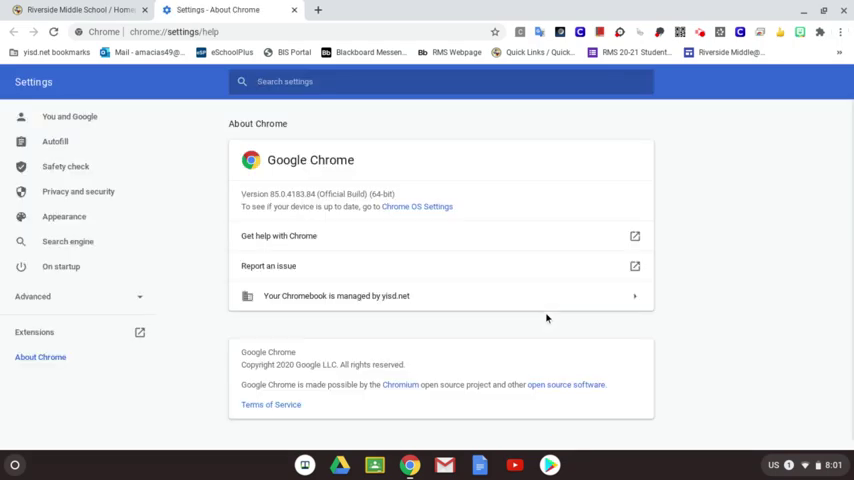
{"action": "mouse_move", "coordinate": [310, 150]}
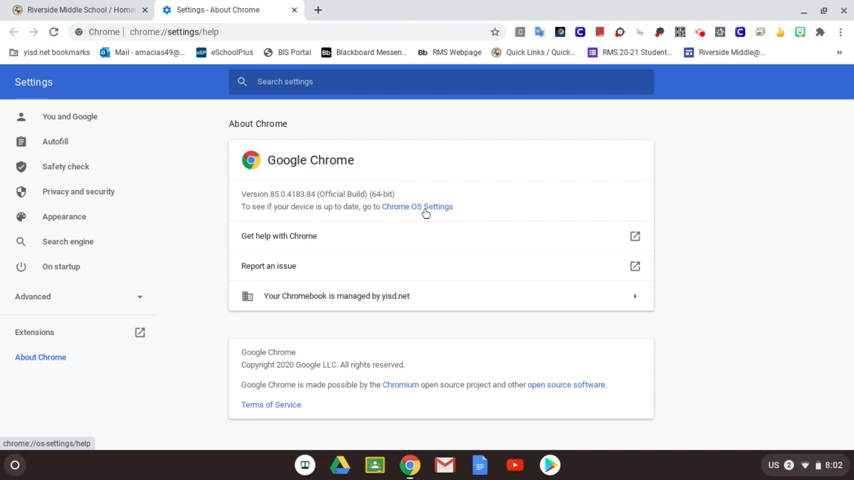
{"action": "mouse_move", "coordinate": [406, 214]}
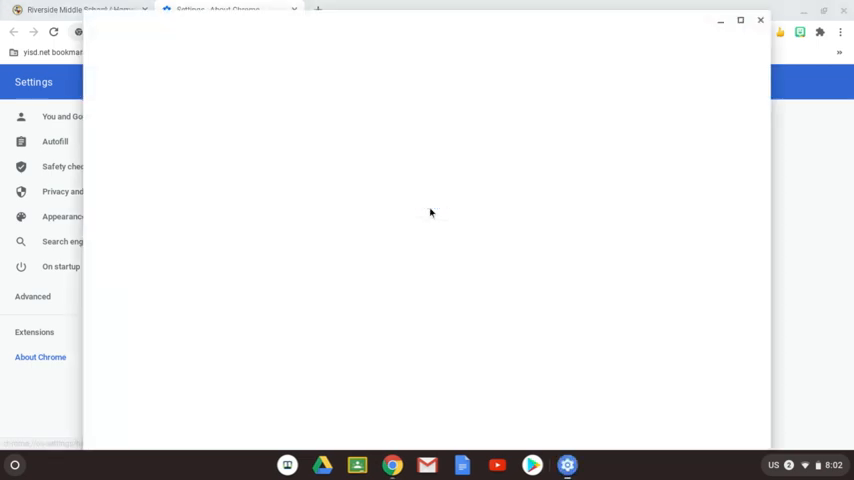
Step: Follow the Chrome OS Settings link to the About Chrome OS page
{"action": "left_click", "coordinate": [40, 356]}
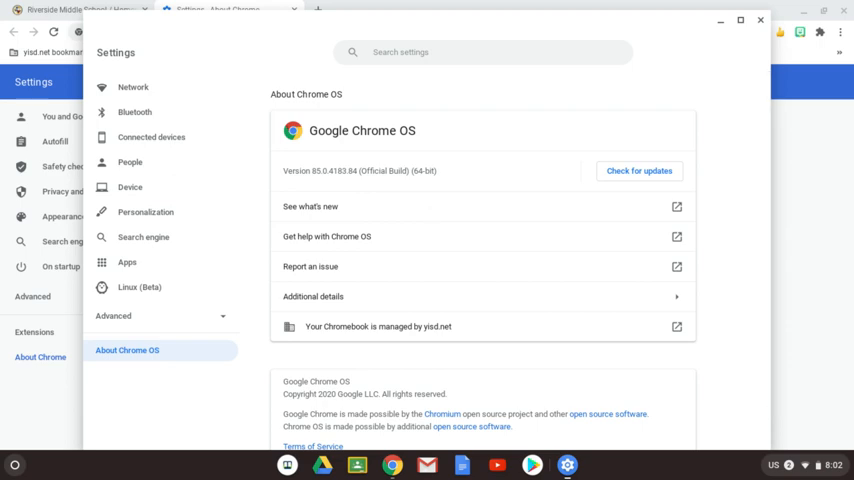
{"action": "mouse_move", "coordinate": [324, 148]}
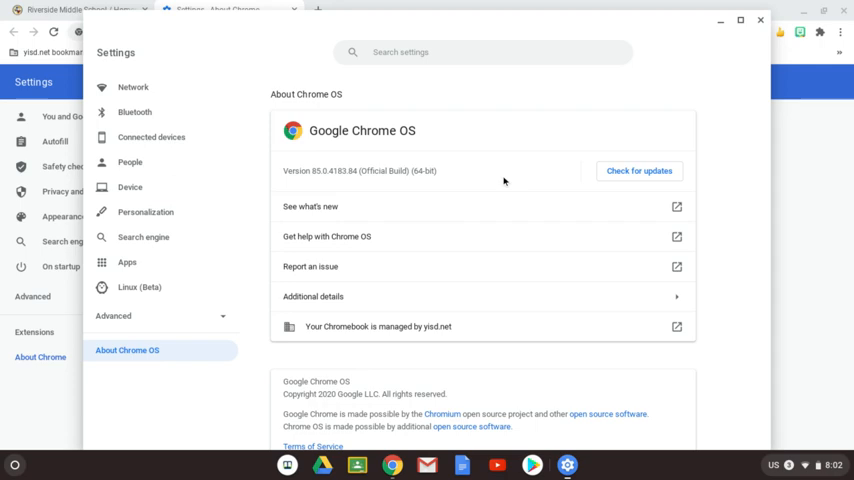
{"action": "mouse_move", "coordinate": [640, 176]}
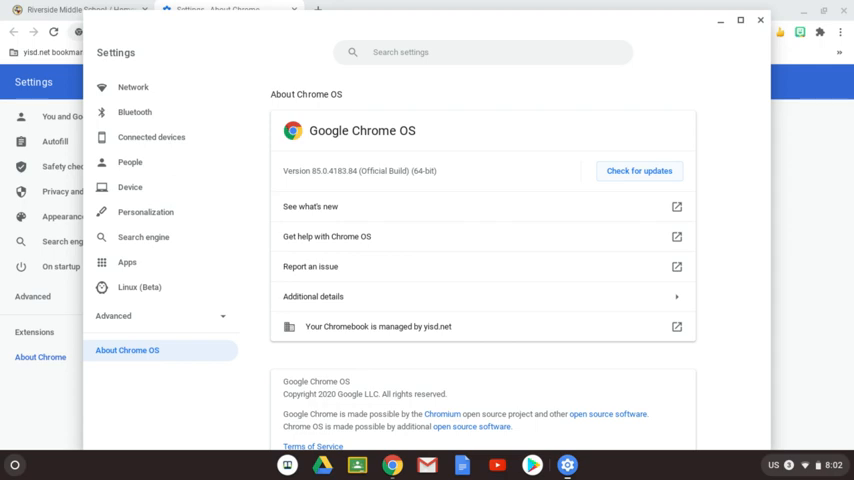
Step: Run Check for updates so the page reports the Chromebook is up to date
{"action": "left_click", "coordinate": [638, 172]}
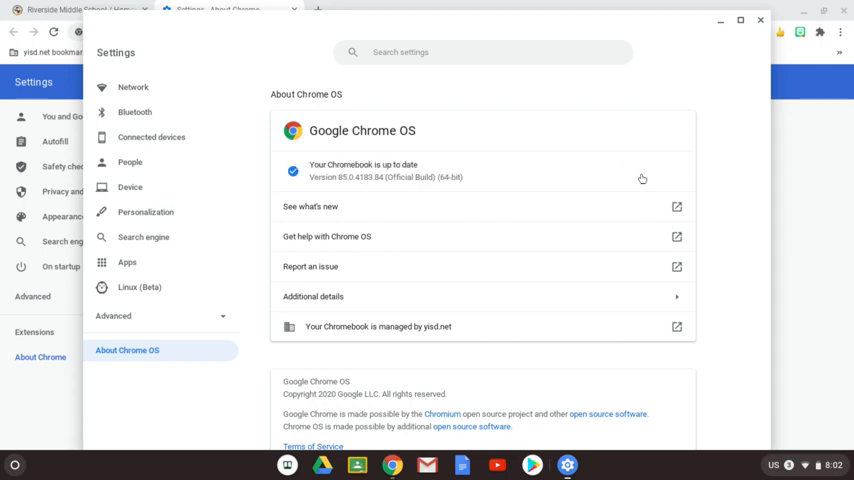
{"action": "mouse_move", "coordinate": [642, 178]}
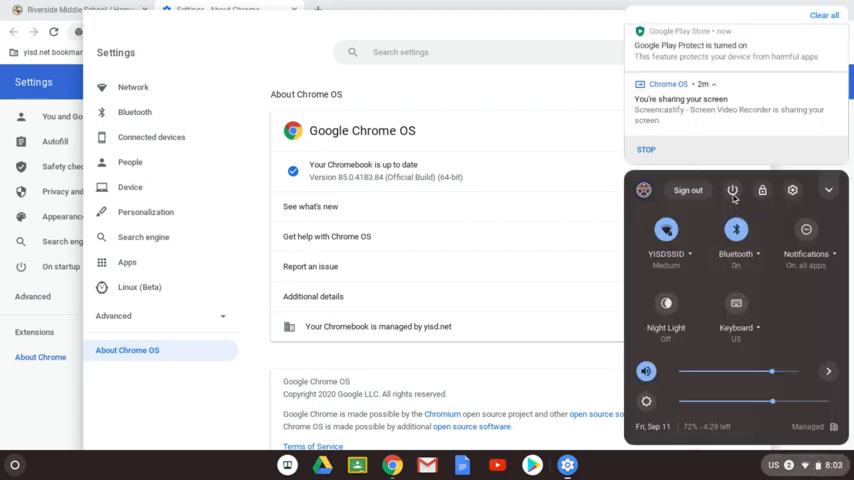
{"action": "mouse_move", "coordinate": [704, 228]}
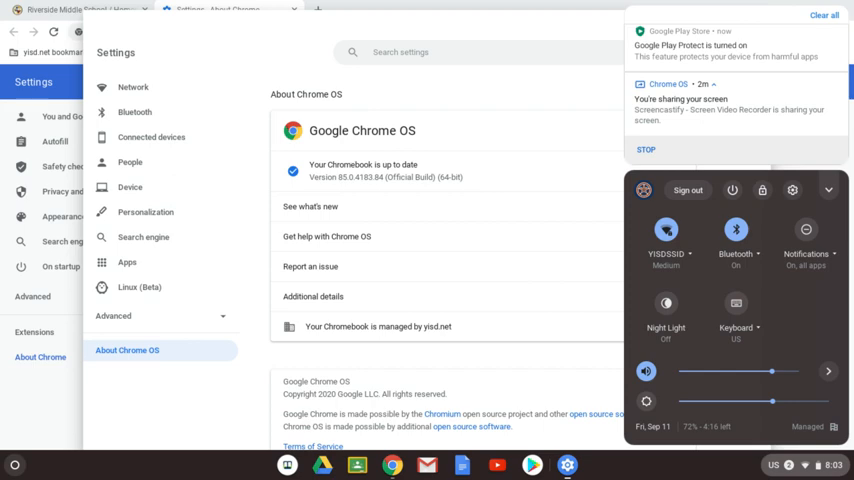
{"action": "mouse_move", "coordinate": [720, 212]}
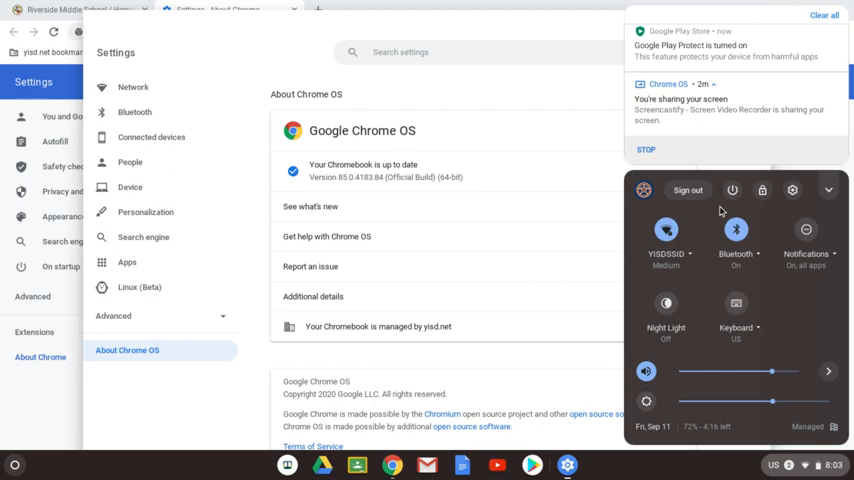
{"action": "mouse_move", "coordinate": [732, 192]}
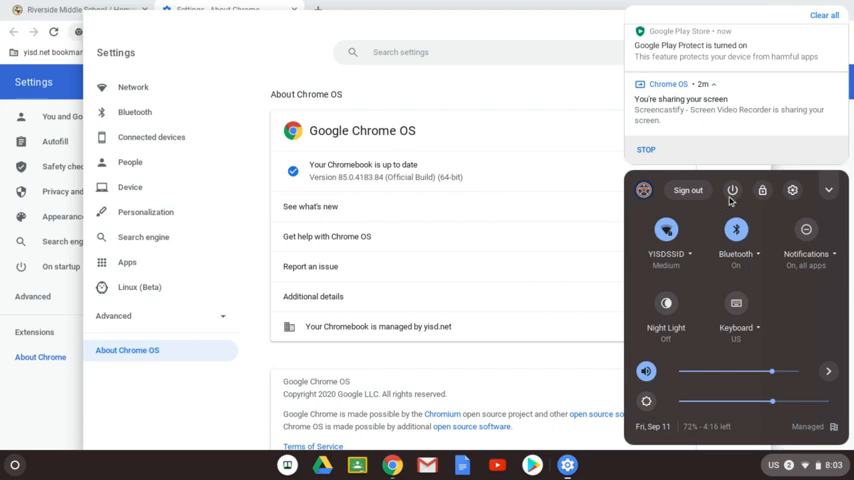
{"action": "mouse_move", "coordinate": [732, 190]}
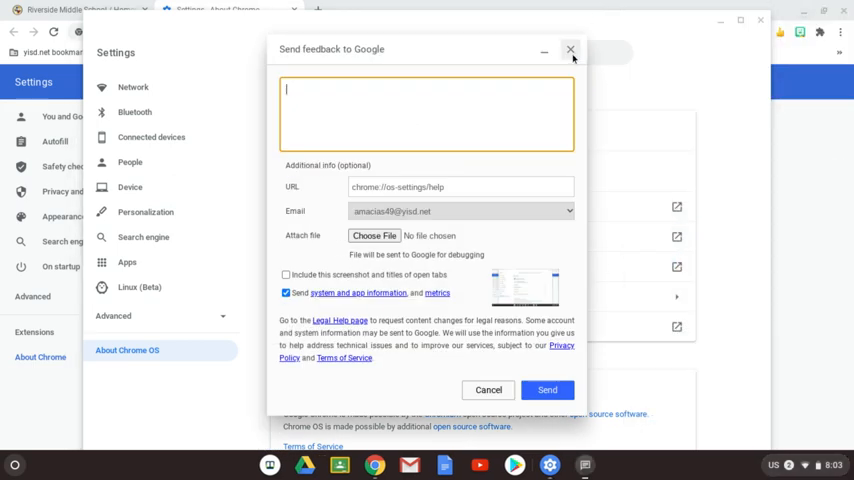
Step: Dismiss the Send feedback form unsent and close the ChromeOS Settings window
{"action": "left_click", "coordinate": [572, 50]}
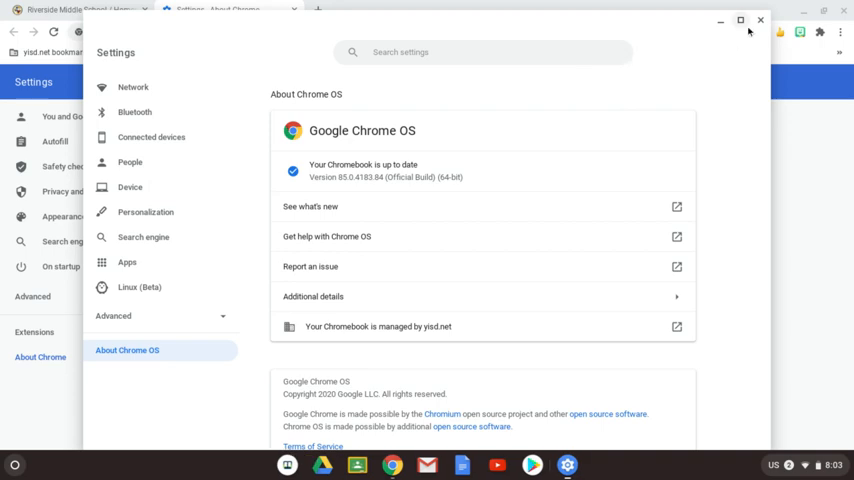
{"action": "left_click", "coordinate": [736, 20]}
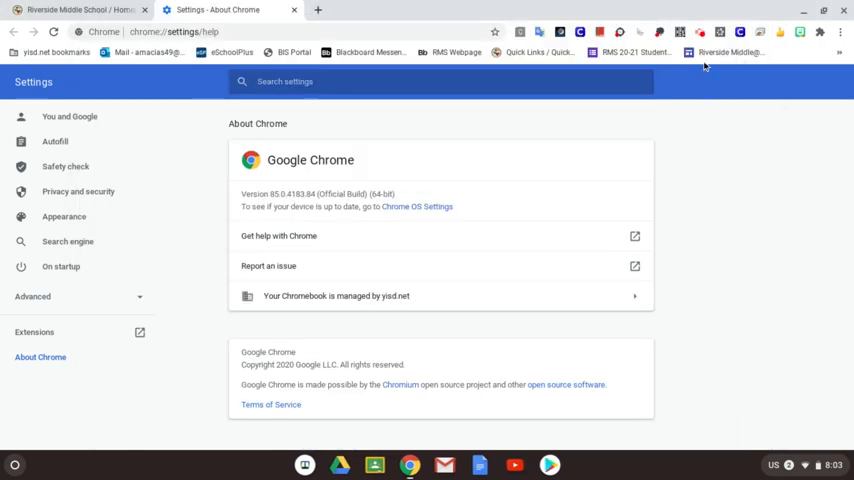